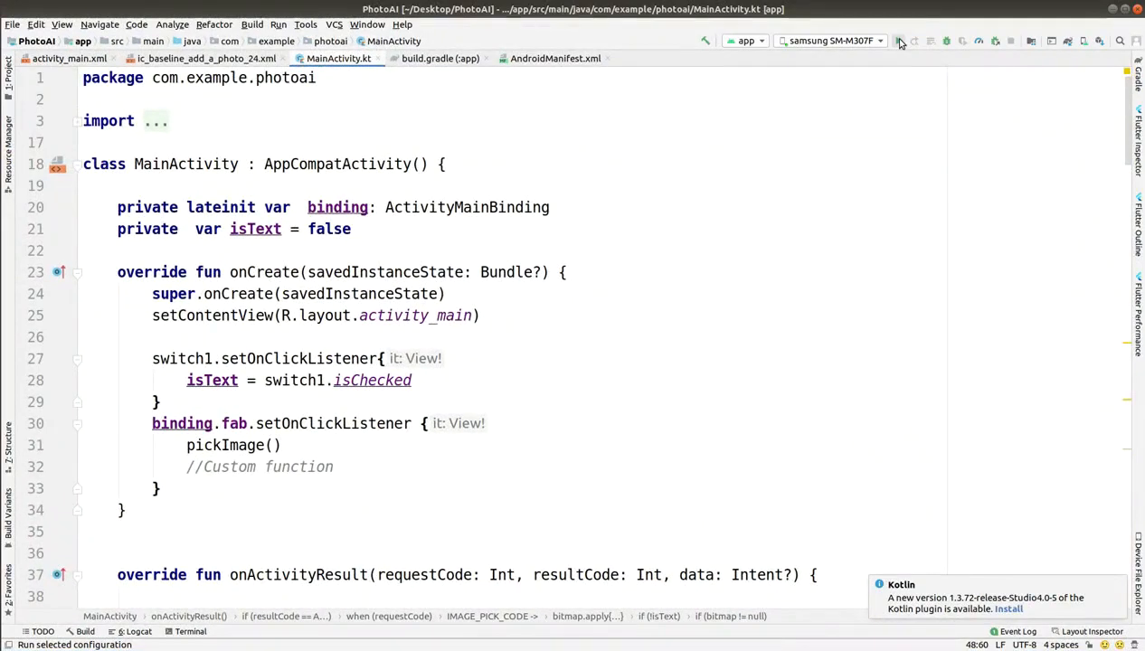
Run 'app' on the connected Samsung phone and watch the Gradle build in the Build window
click(901, 40)
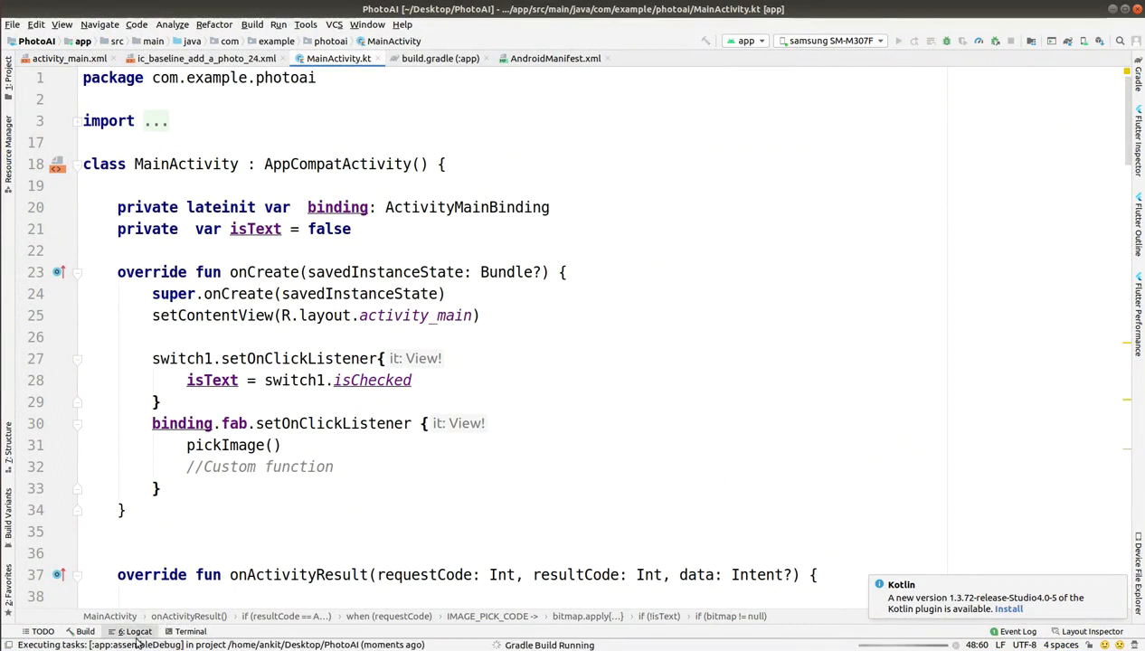
click(85, 632)
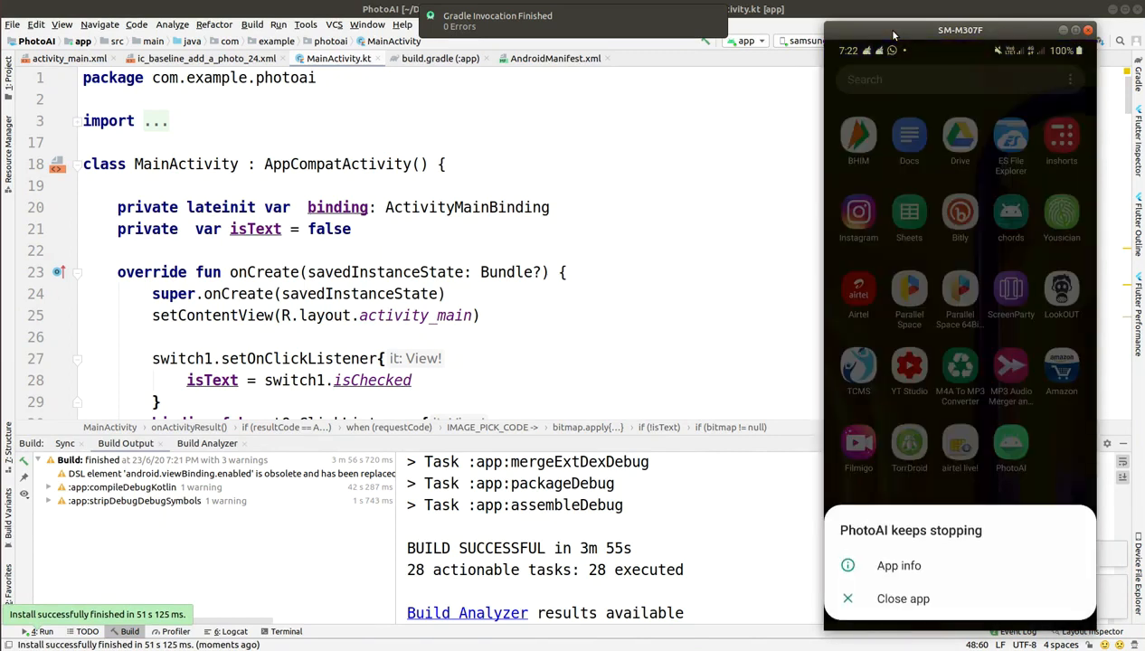
mouse_move(291, 315)
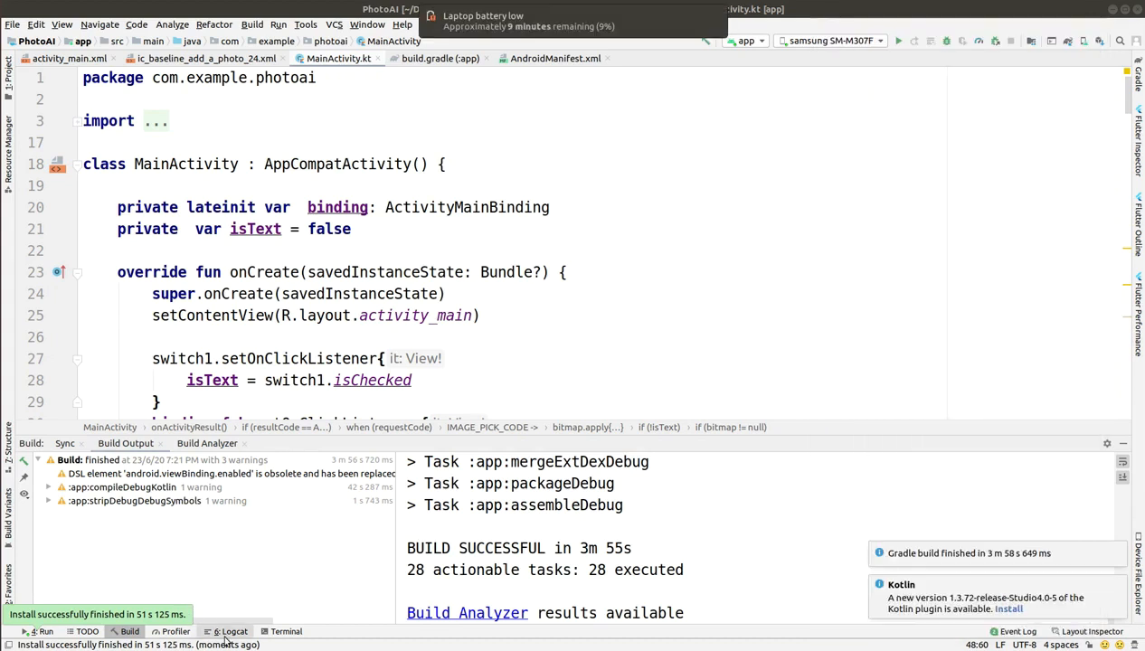
Show the Logcat crash trace: InflateException on the FloatingActionButton in activity_main line 24
click(232, 632)
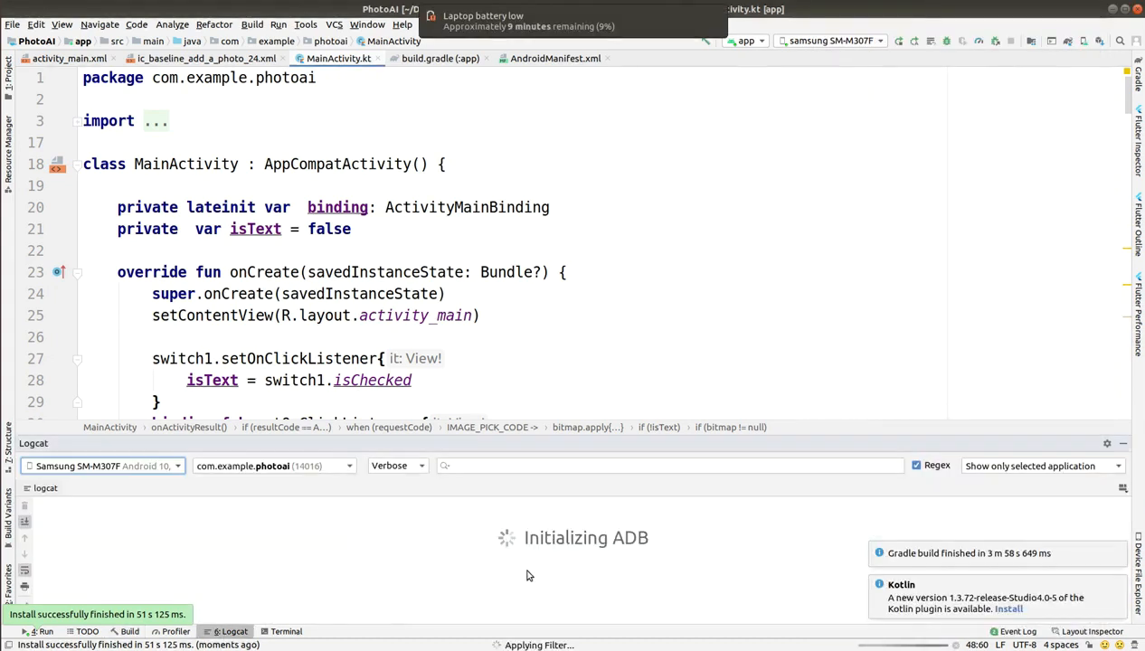
mouse_move(570, 564)
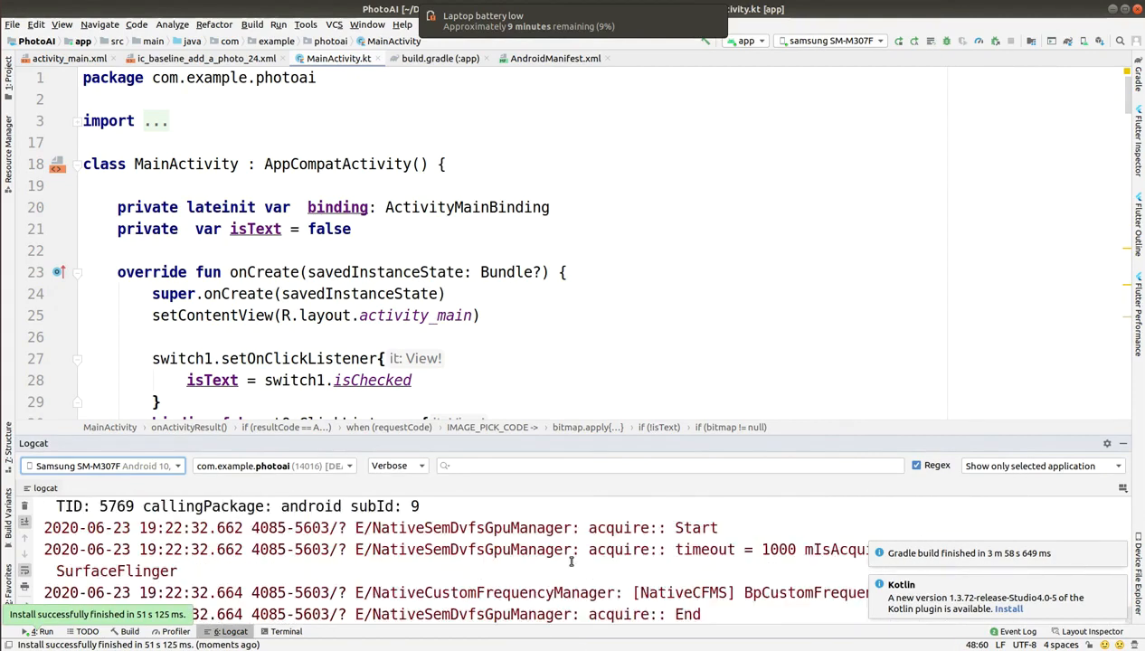
click(271, 465)
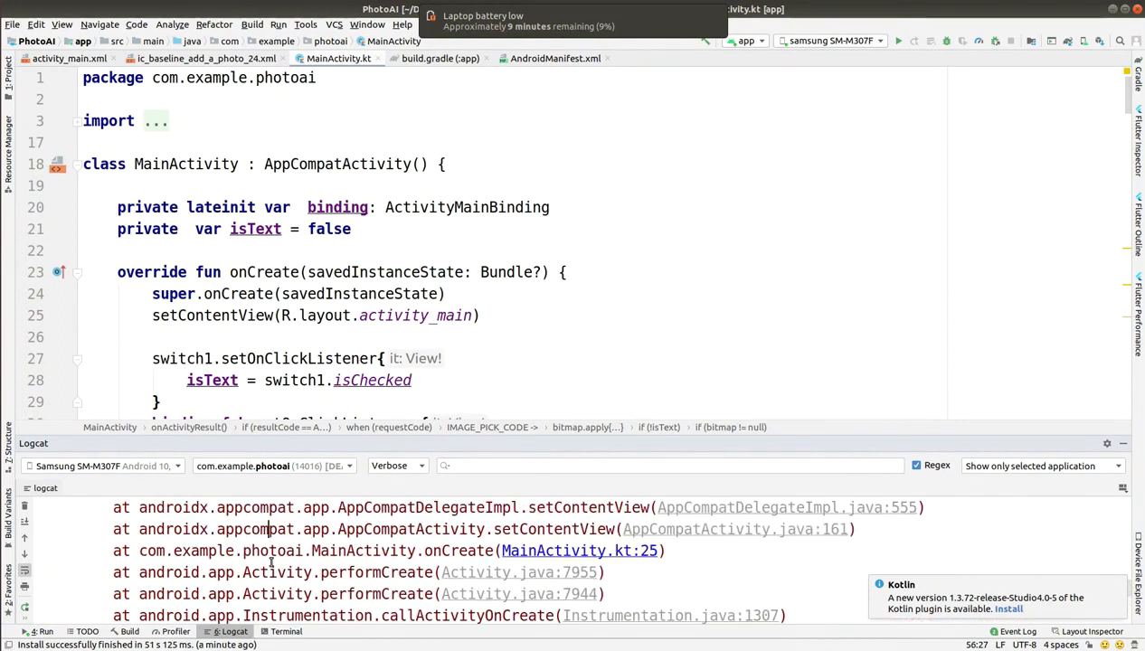
click(579, 550)
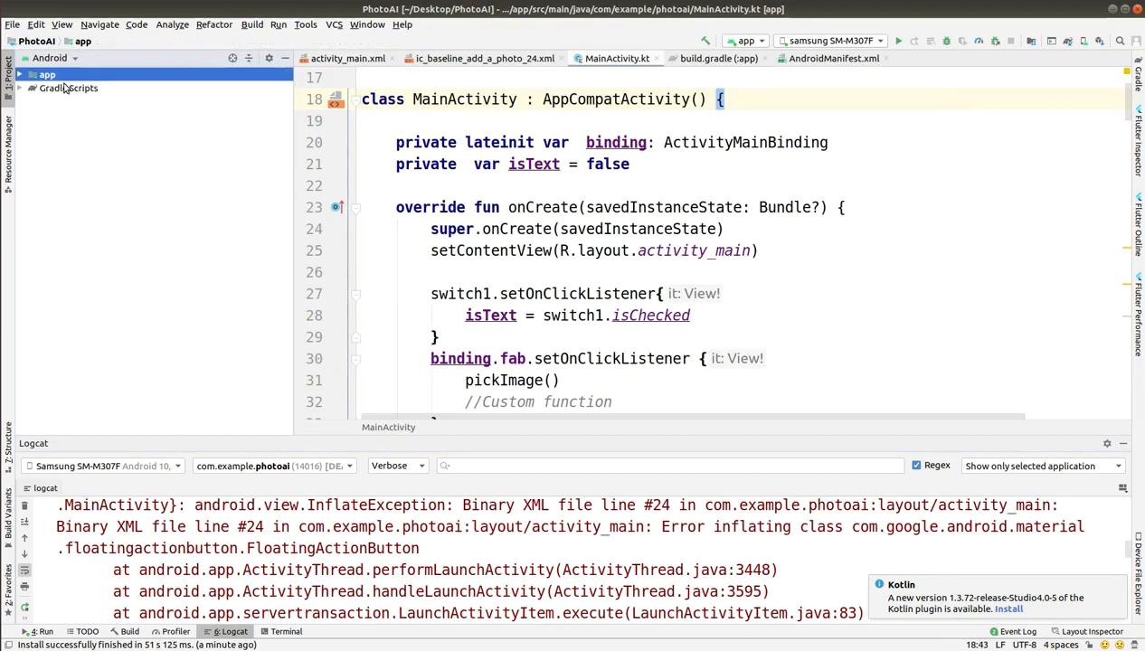
Navigate app > res > layout > activity_main.xml to the FloatingActionButton element
click(20, 74)
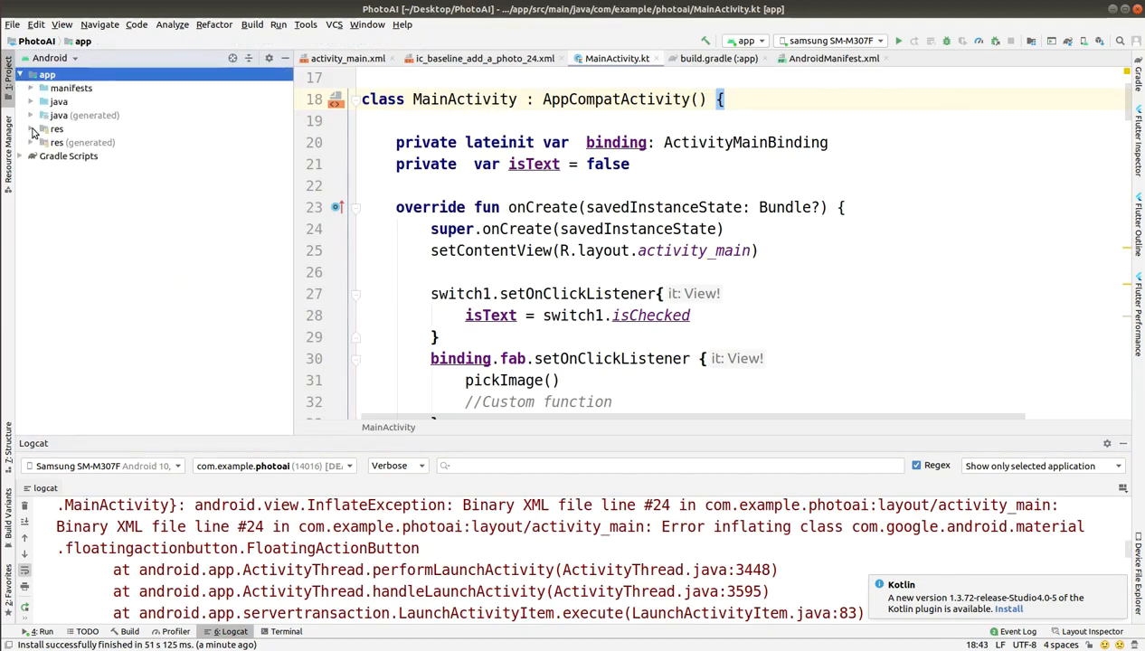
click(31, 129)
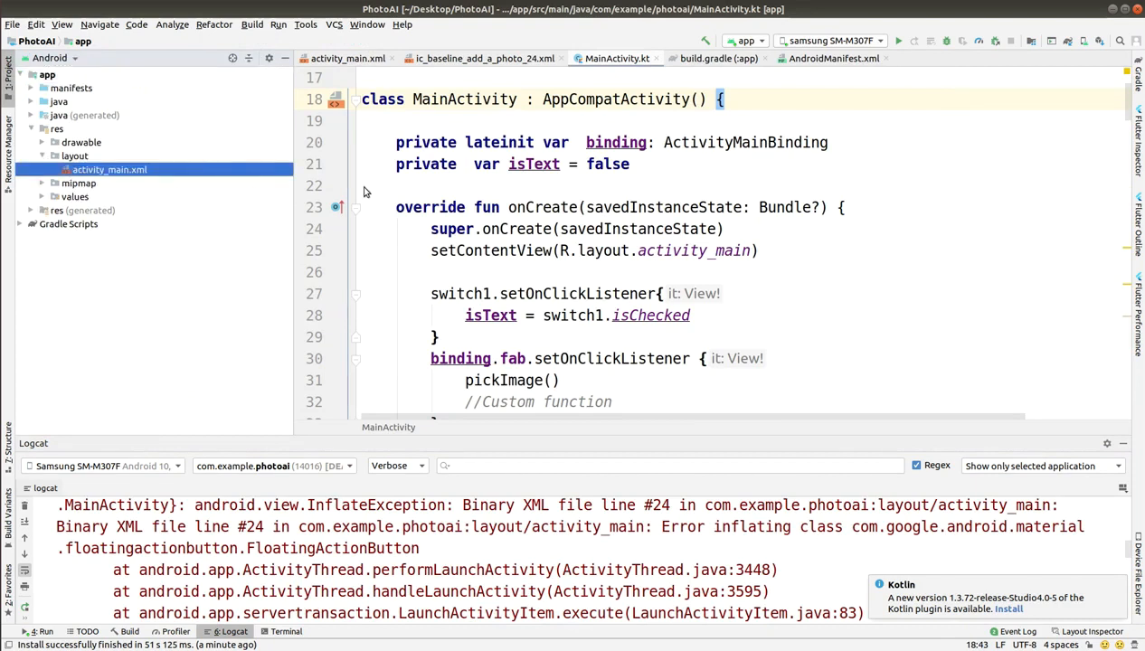
click(347, 57)
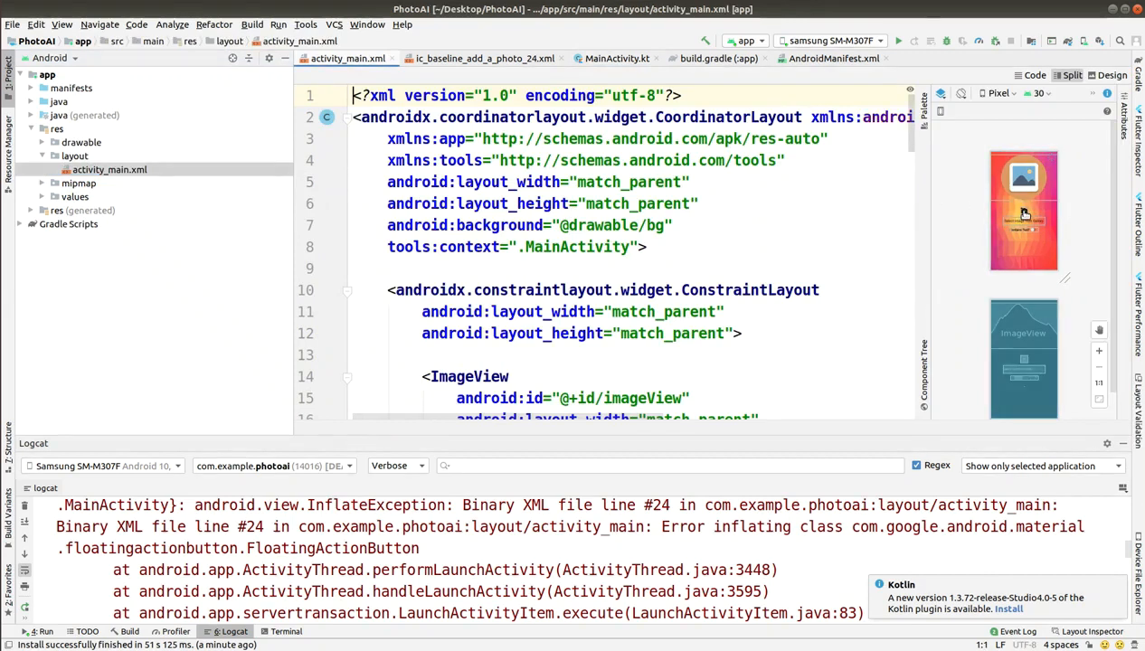
scroll(down, 3)
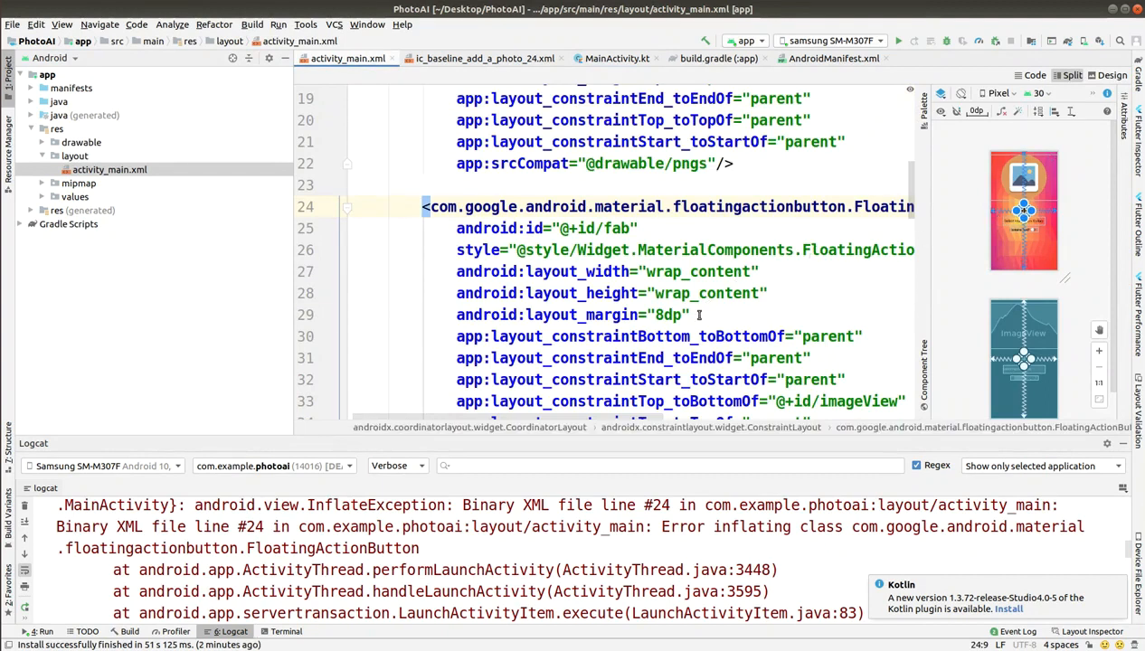
click(689, 380)
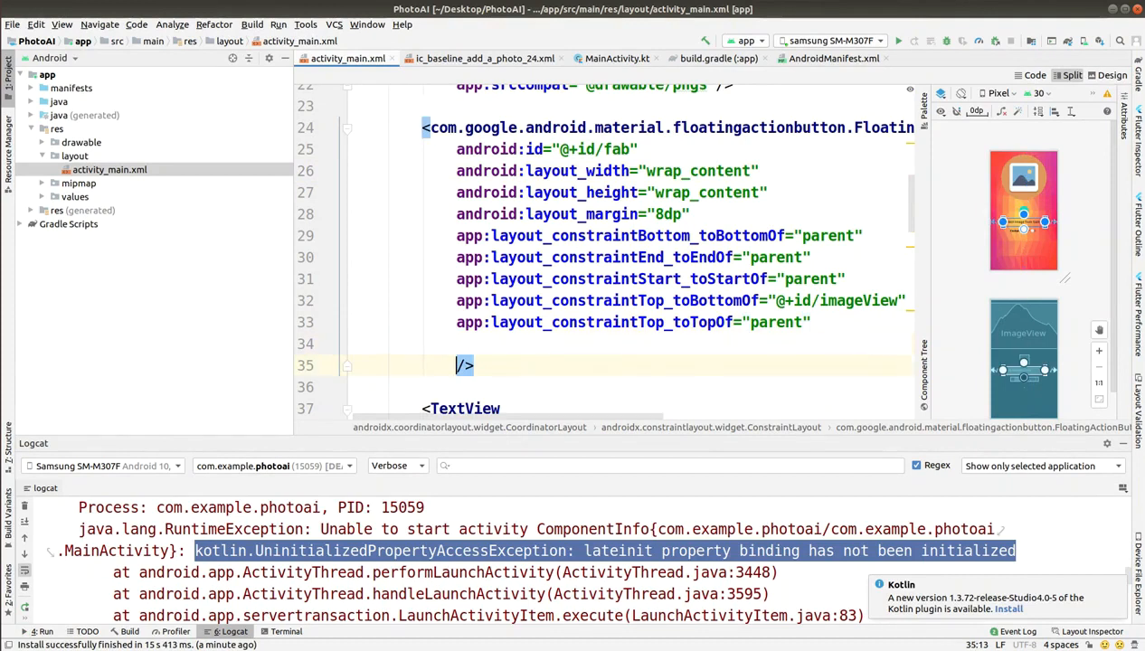
Add an android:src attribute to the FAB, choosing the icon drawable from completion
text(s)
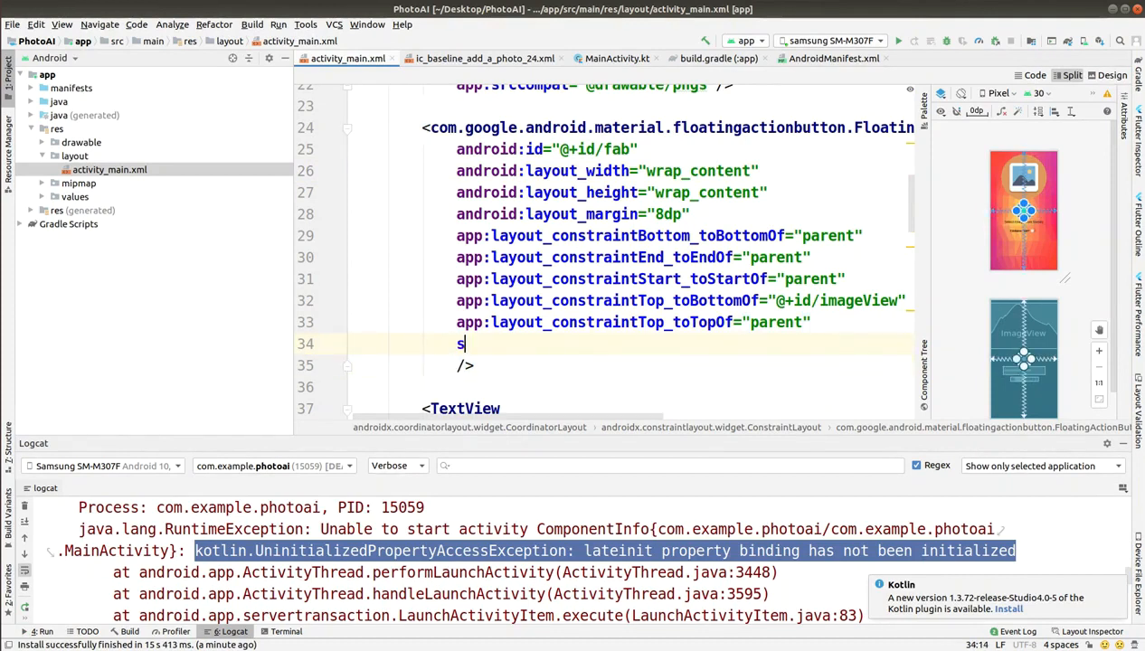
text(c=")
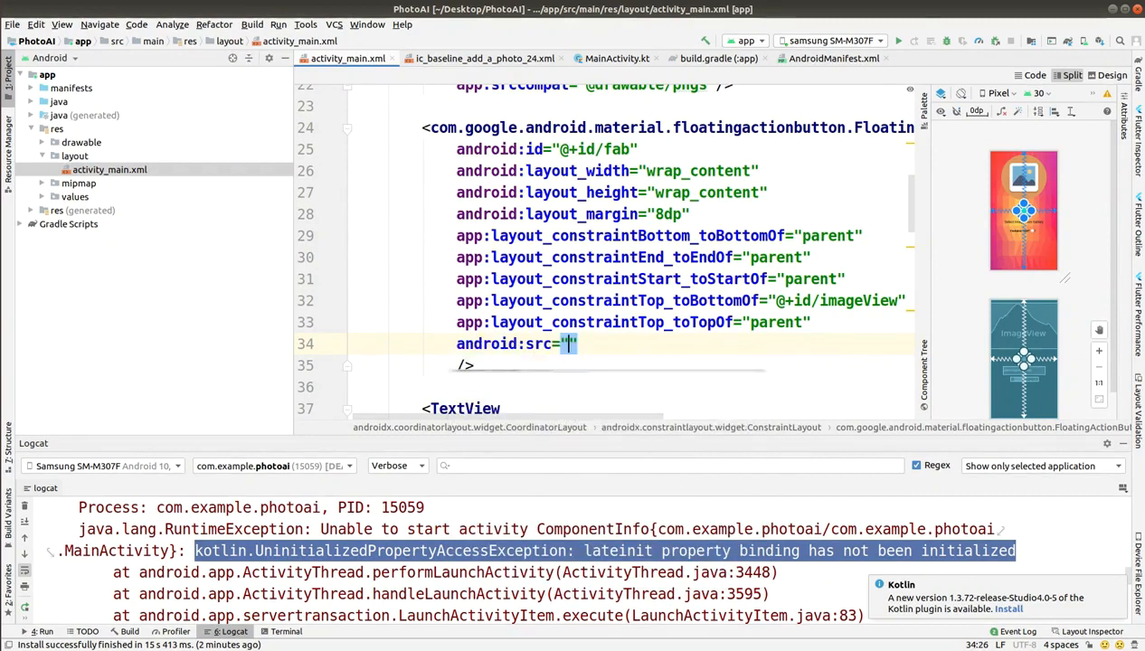
text(@)
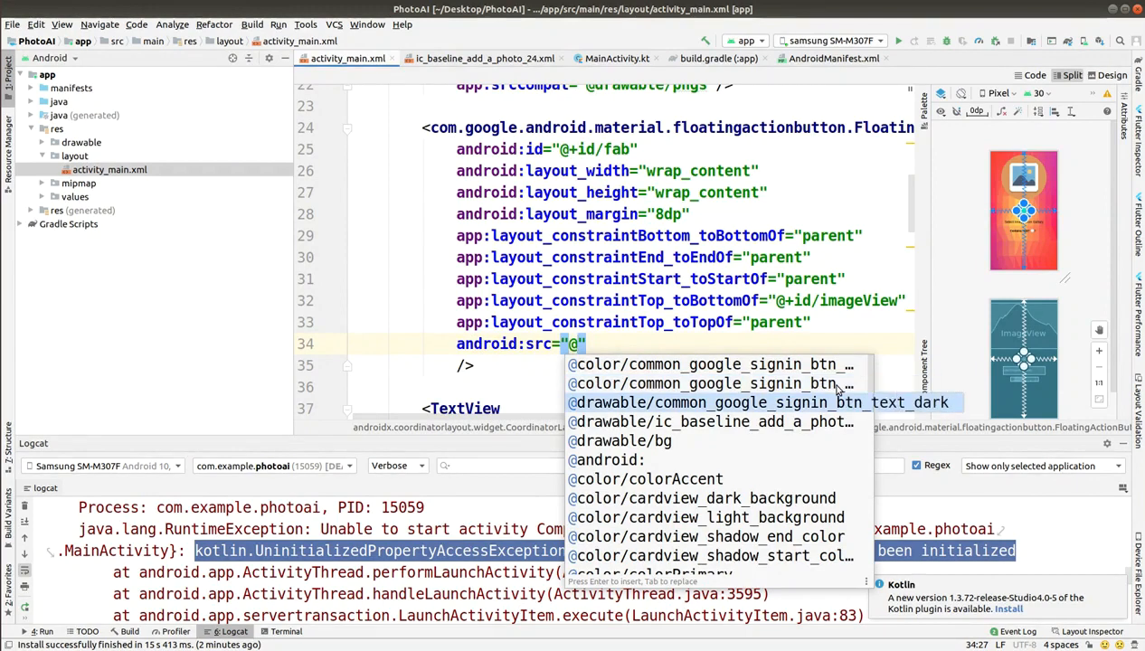
click(711, 422)
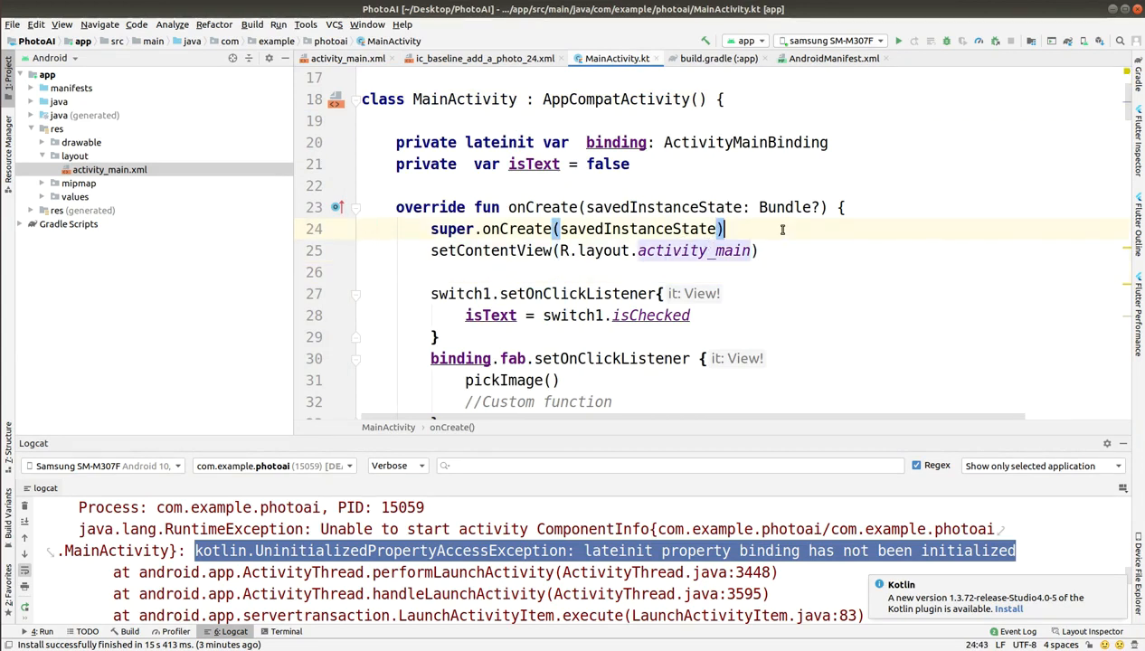
mouse_move(796, 233)
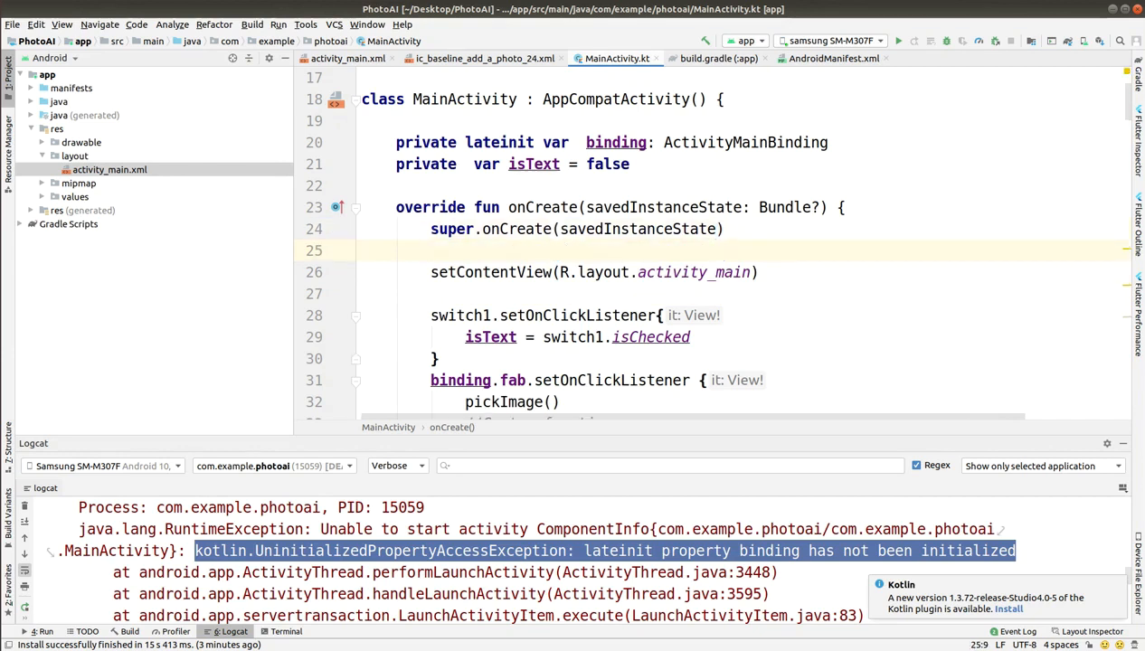
In onCreate, initialize binding = ActivityMainBinding.inflate(layoutInflater)
text(binding)
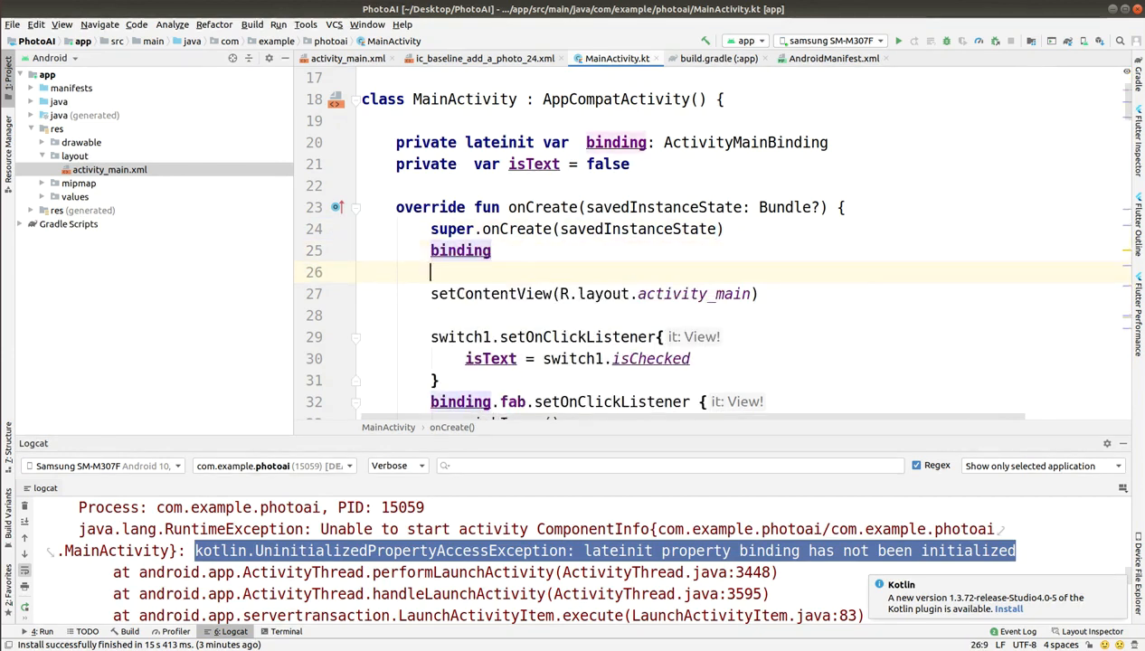
text(=)
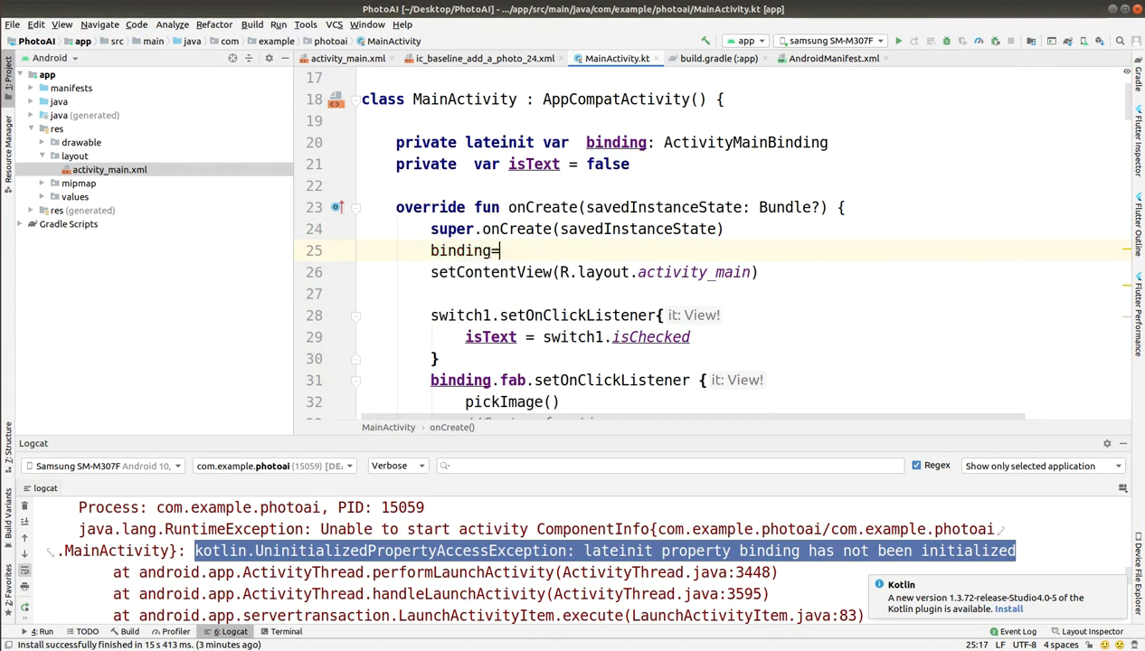
text(Aci)
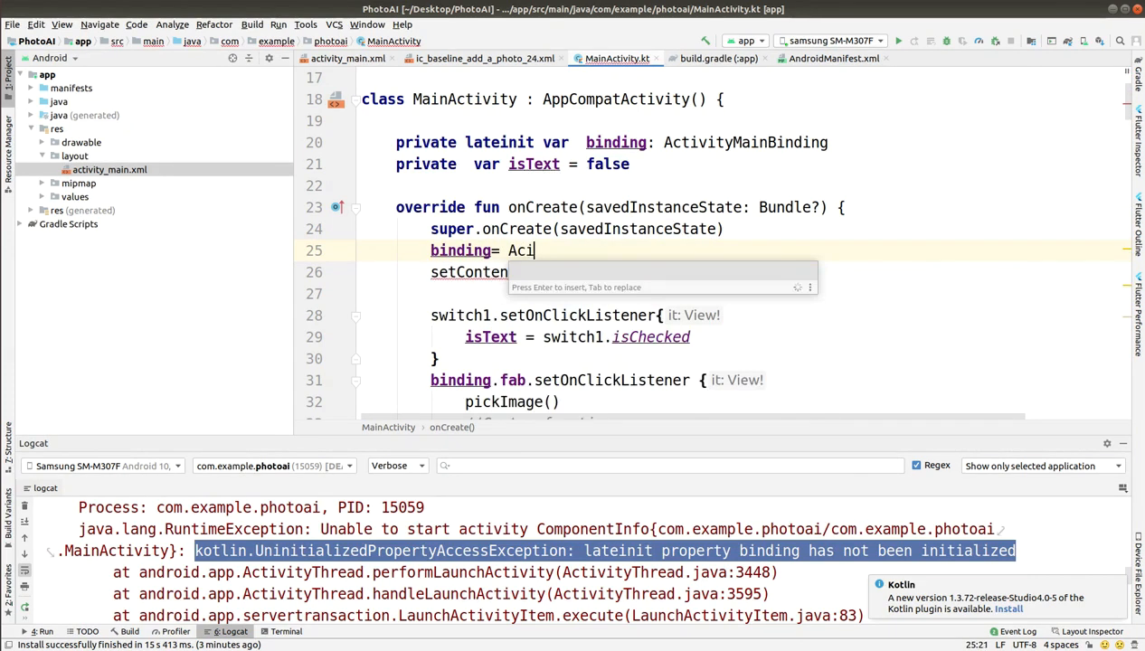
text(tvity)
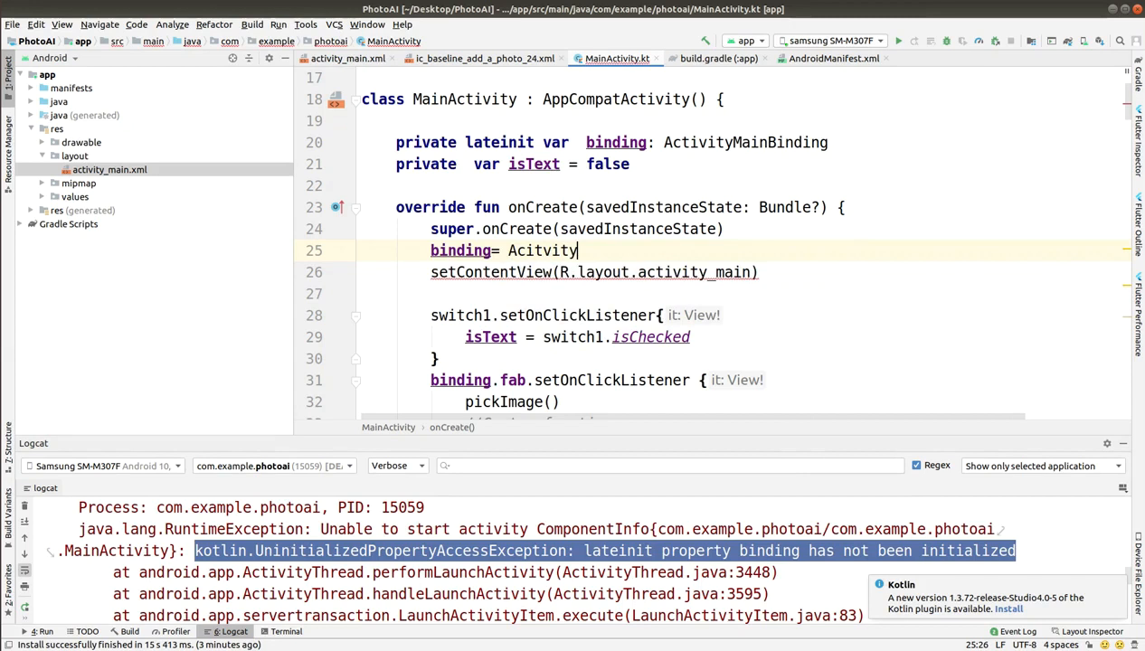
text(M)
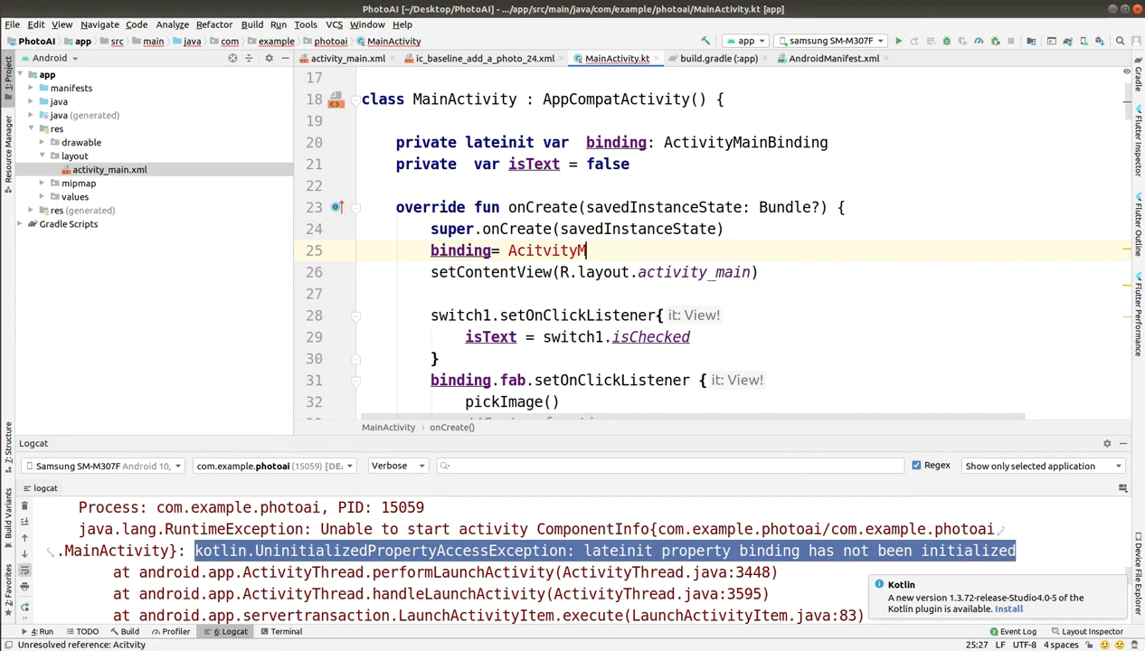
key(BackSpace)
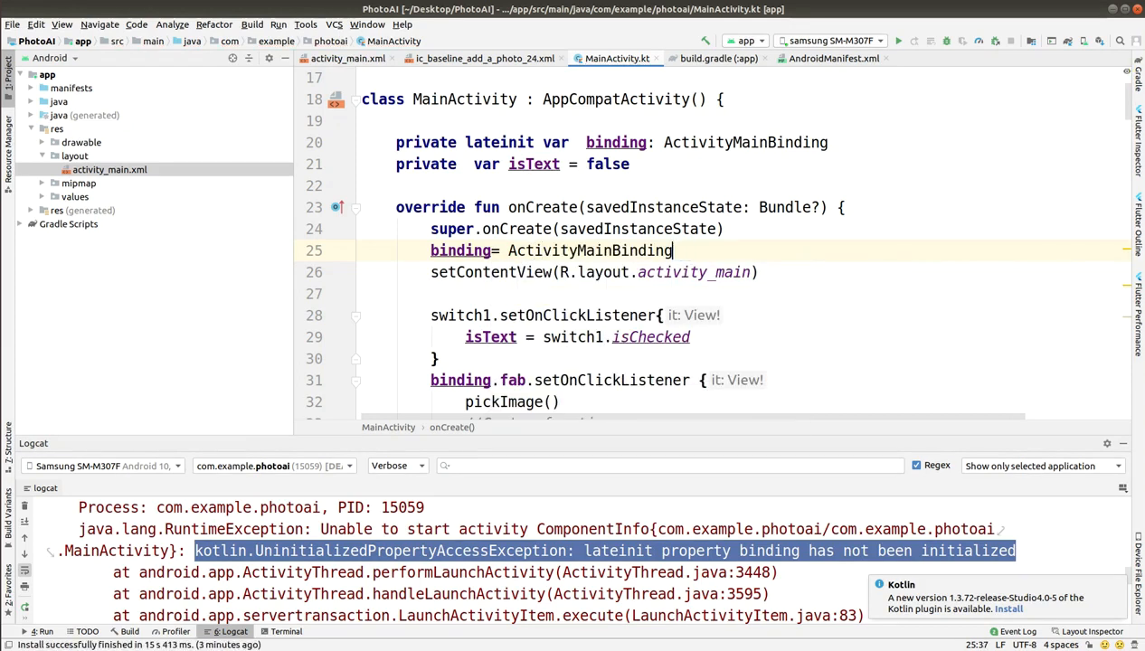
text(.inflate()
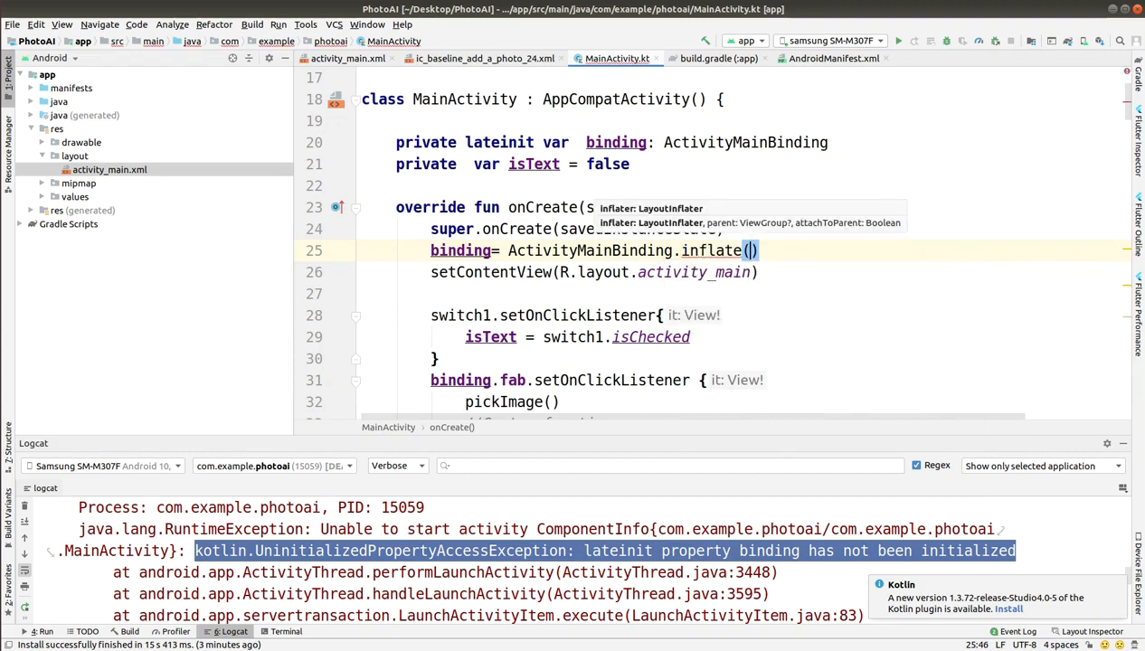
text(layoutInflater)
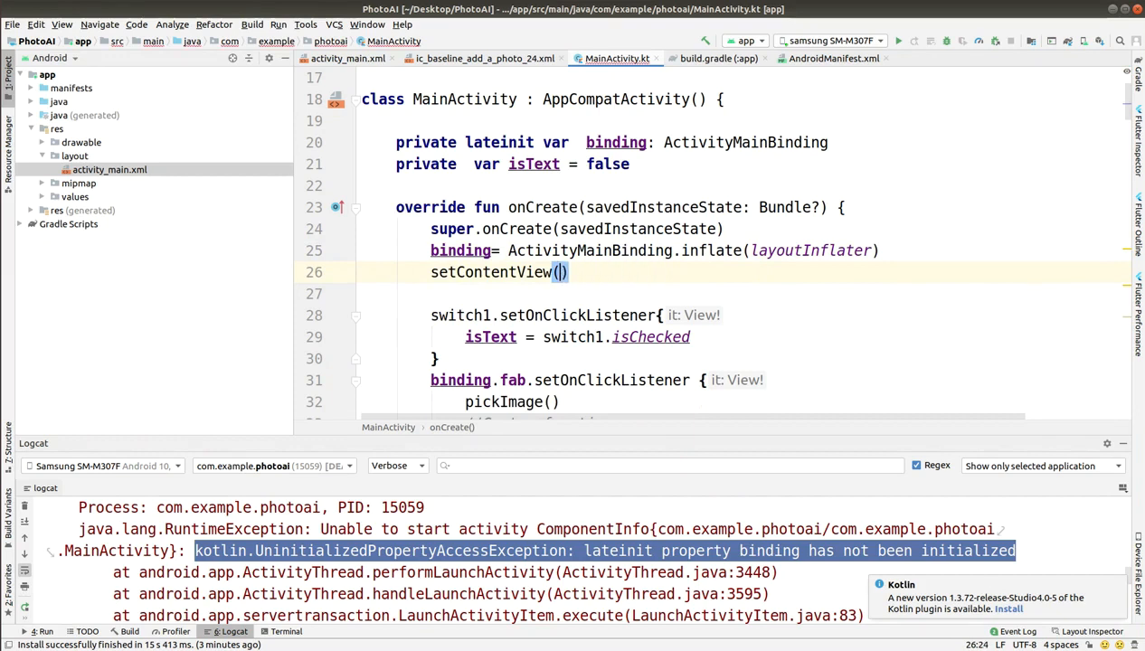
Change setContentView to use binding.root
text(binding)
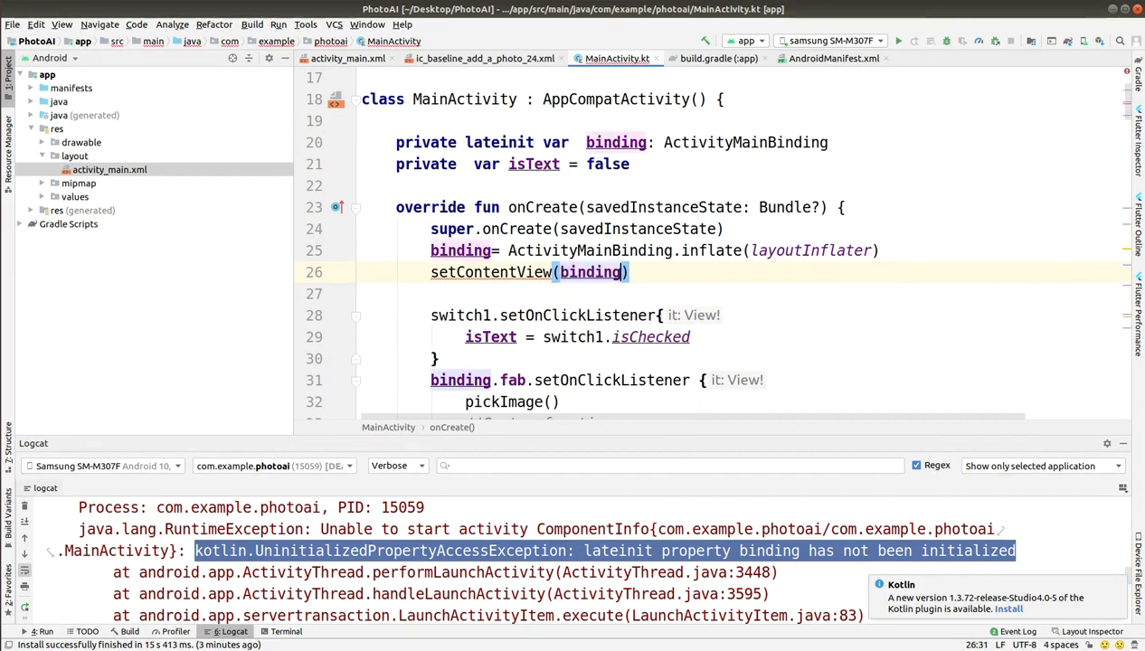
text(.root)
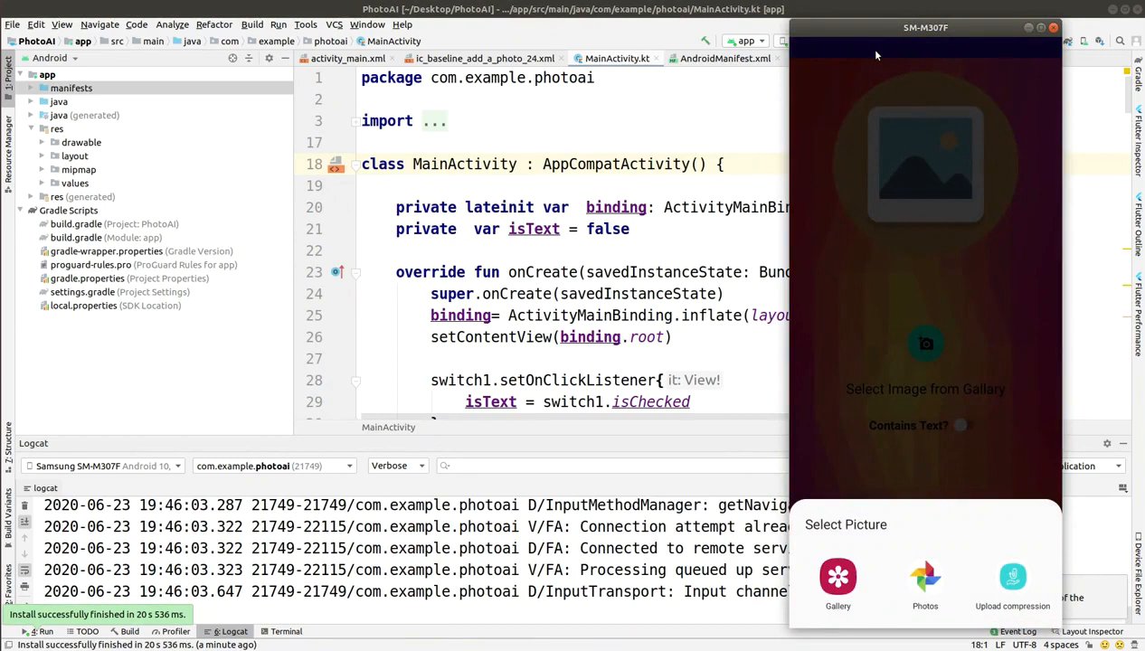
Label a gallery image, enable Contains Text? to detect 'hotstar specials', then toggle it off
click(838, 582)
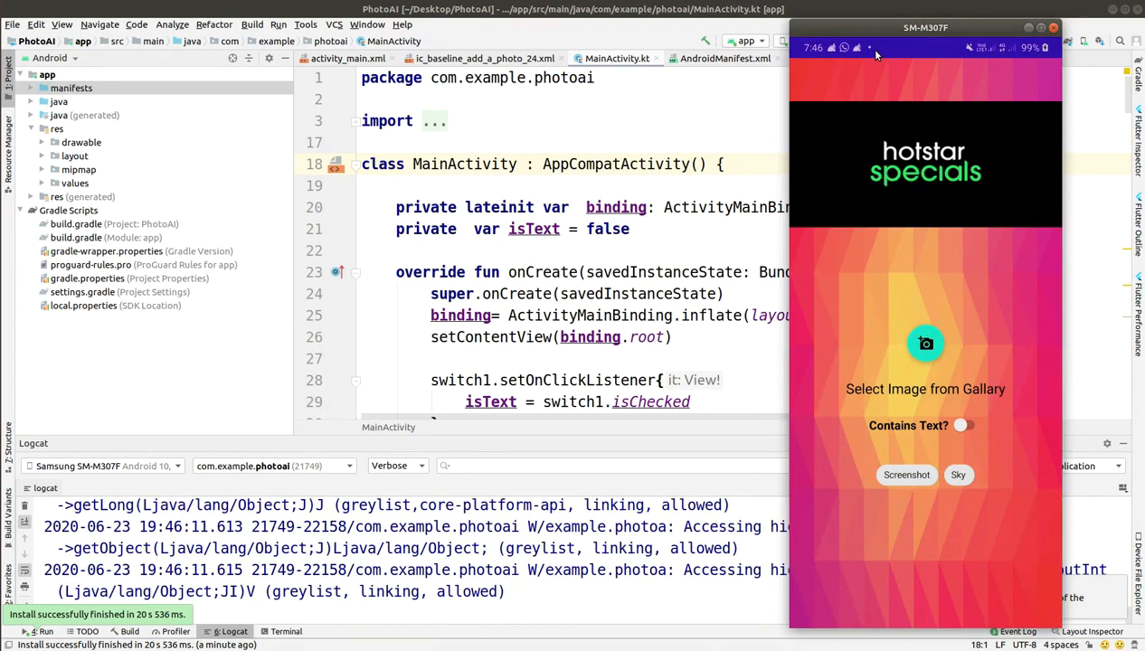
click(963, 425)
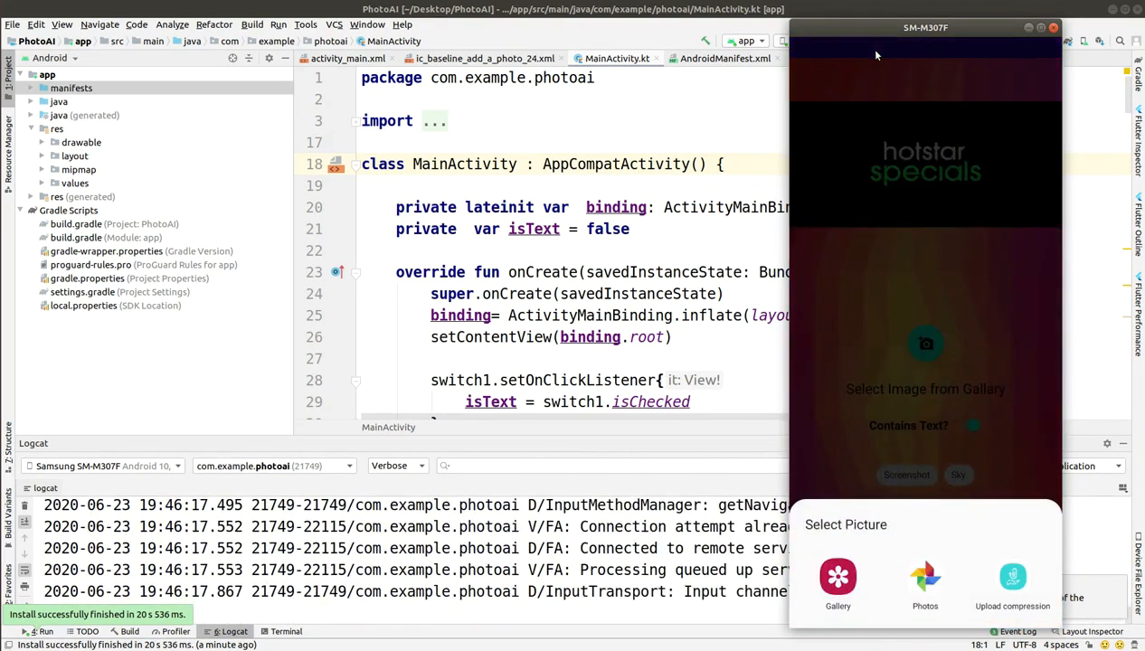
click(838, 583)
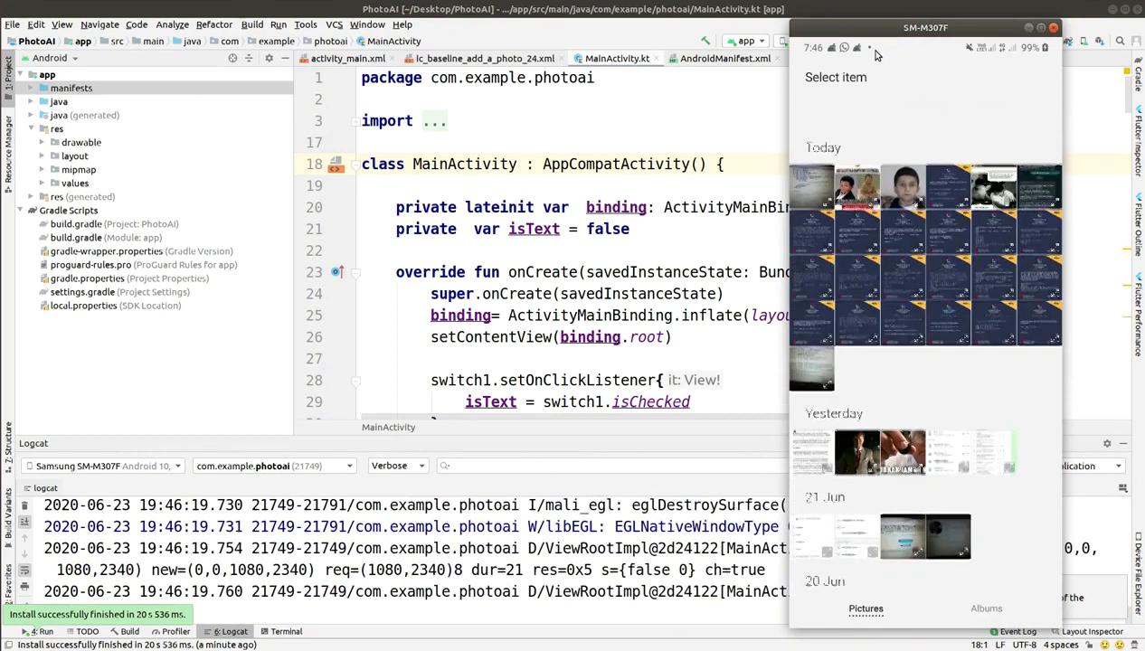
scroll(down, 3)
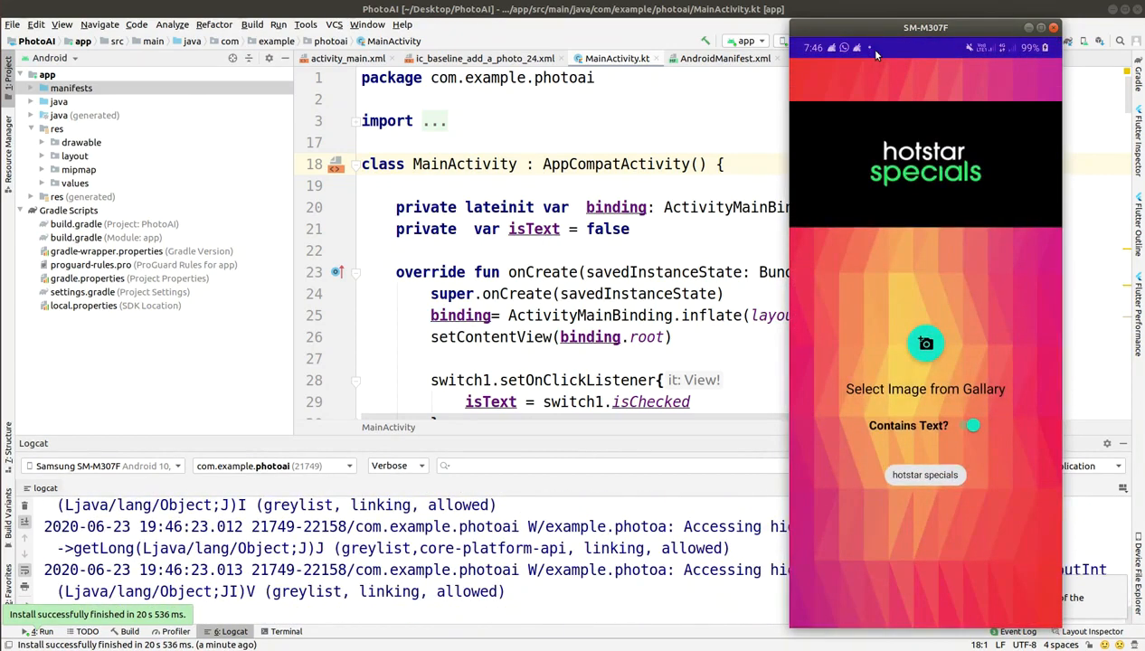
click(973, 425)
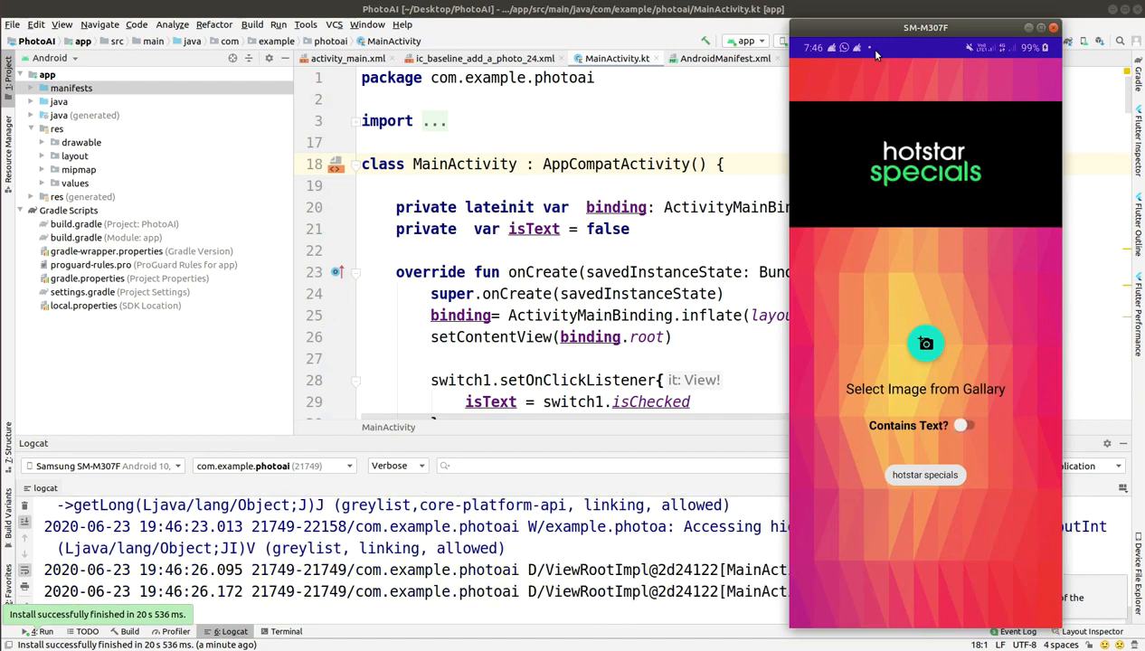
Label a gallery portrait photo (Cool, Fun, Selfie), then reopen the gallery picker via the FAB
click(927, 344)
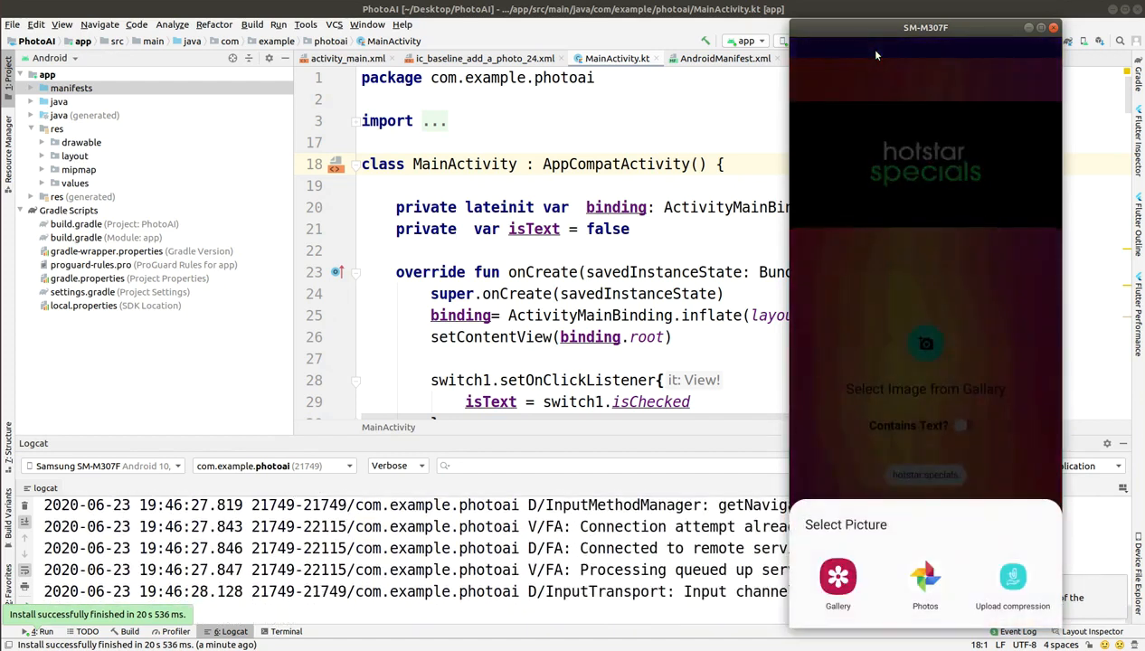
click(837, 587)
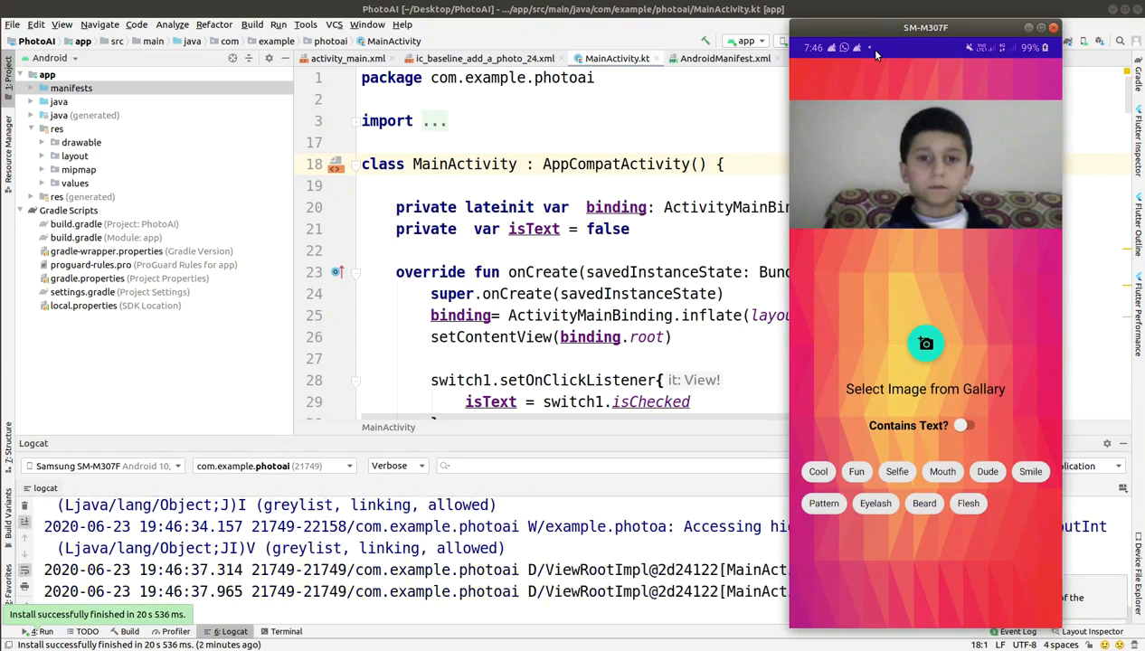
click(926, 343)
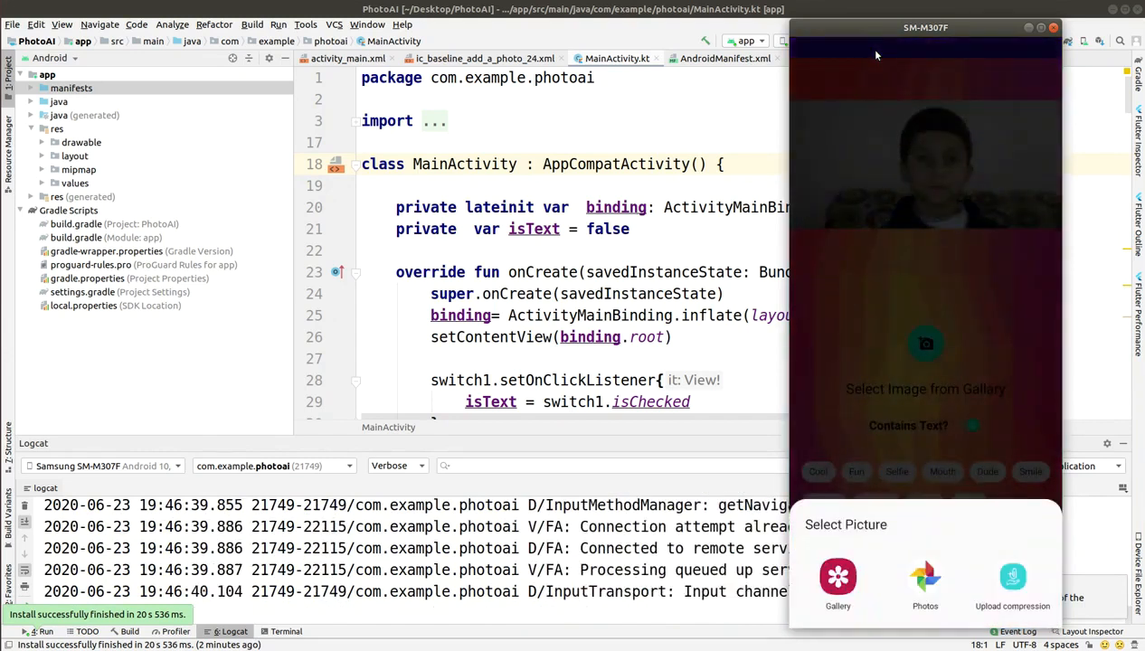
click(838, 582)
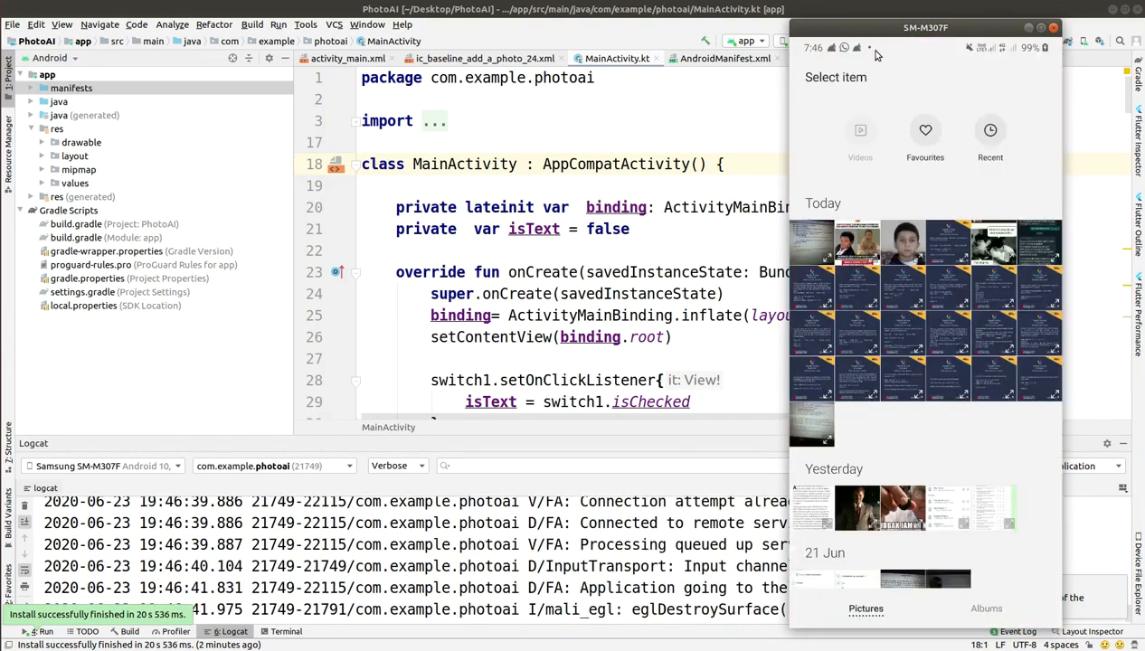